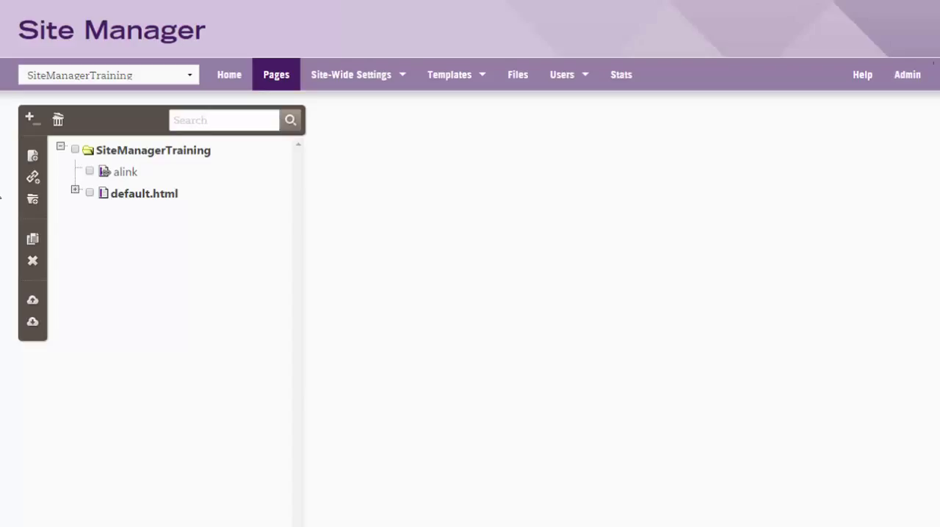
Select the SiteManagerTraining root, expand default.html to show its events folder, and open its page settings.
left_click(153, 150)
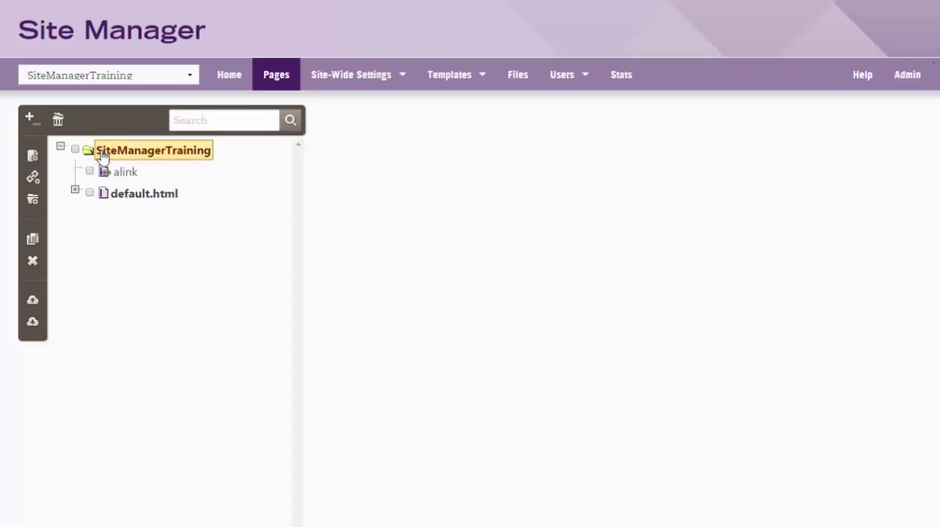
left_click(153, 149)
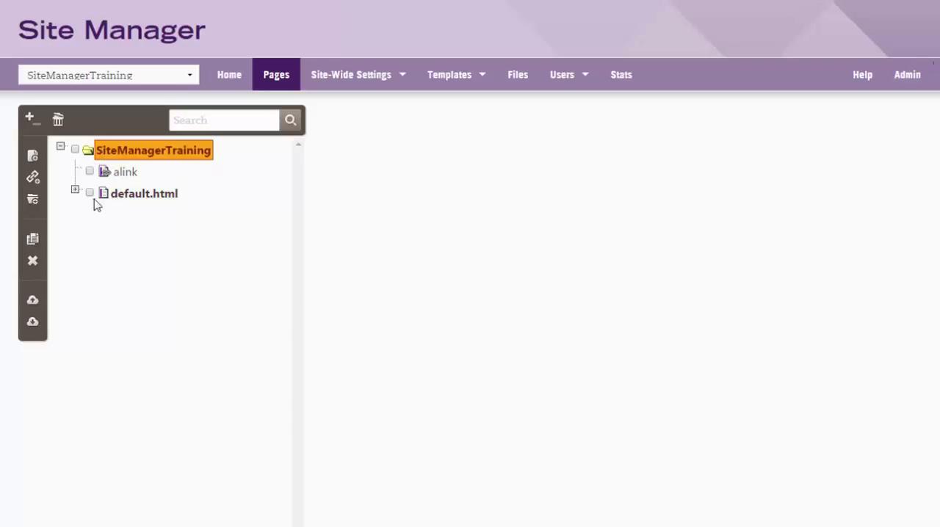
left_click(75, 193)
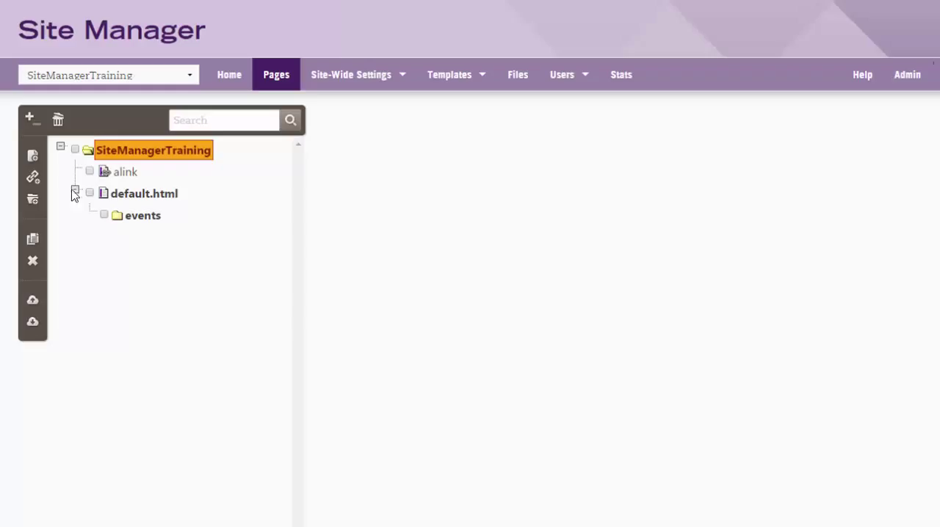
left_click(75, 189)
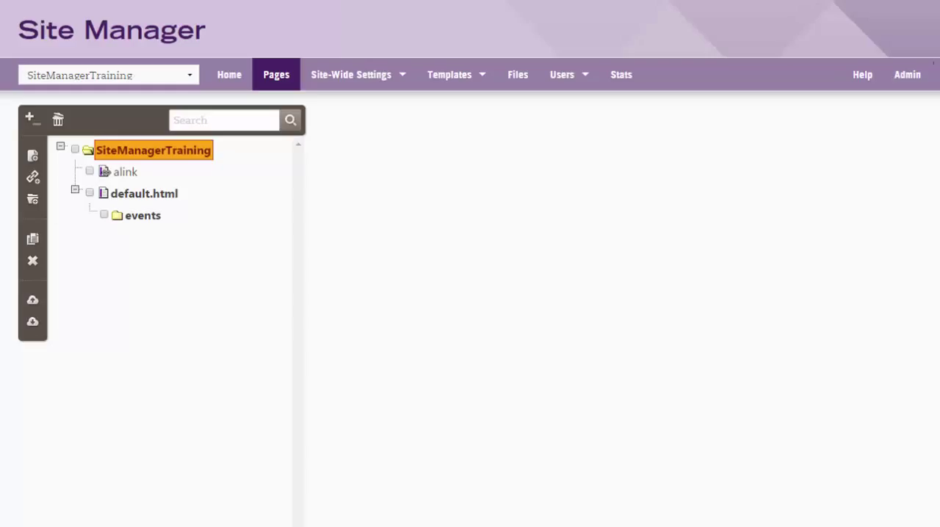
left_click(144, 193)
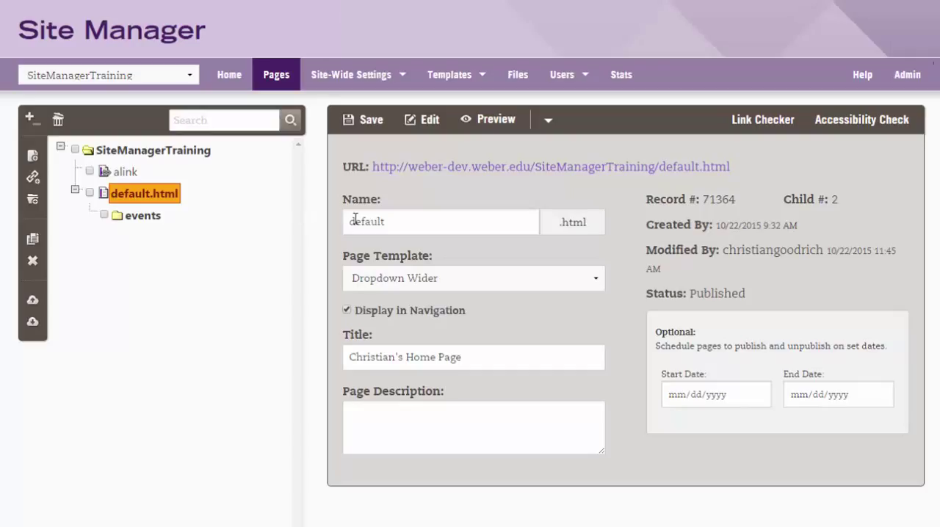
Open alink's link settings, now placed under default.html beside the events folder.
double_click(365, 222)
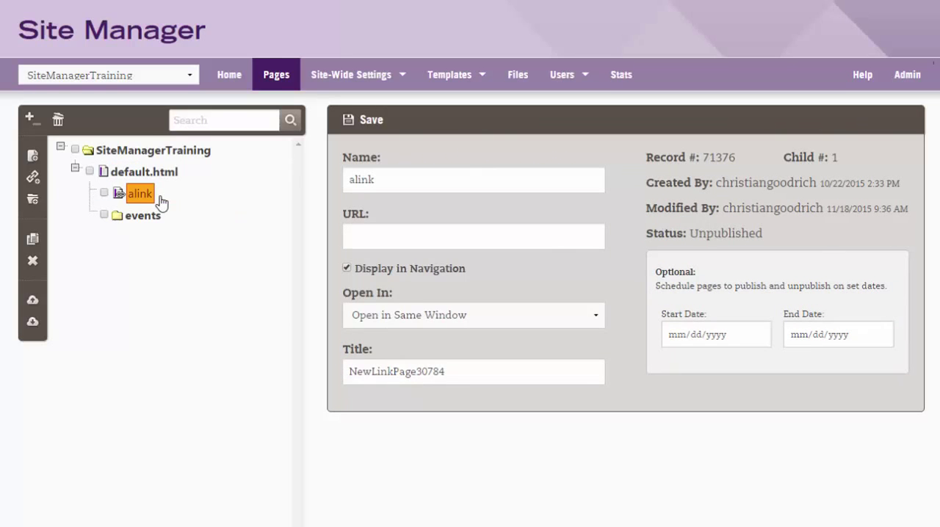
left_click(74, 172)
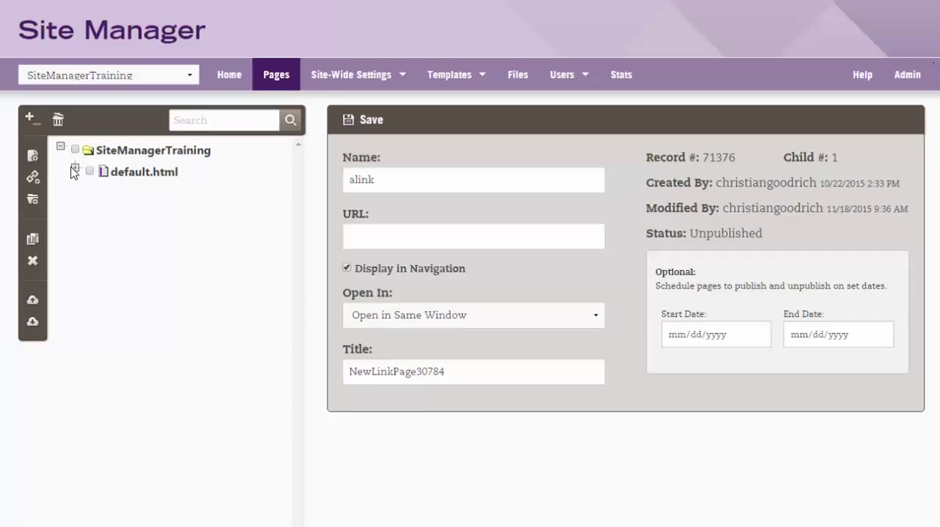
left_click(74, 172)
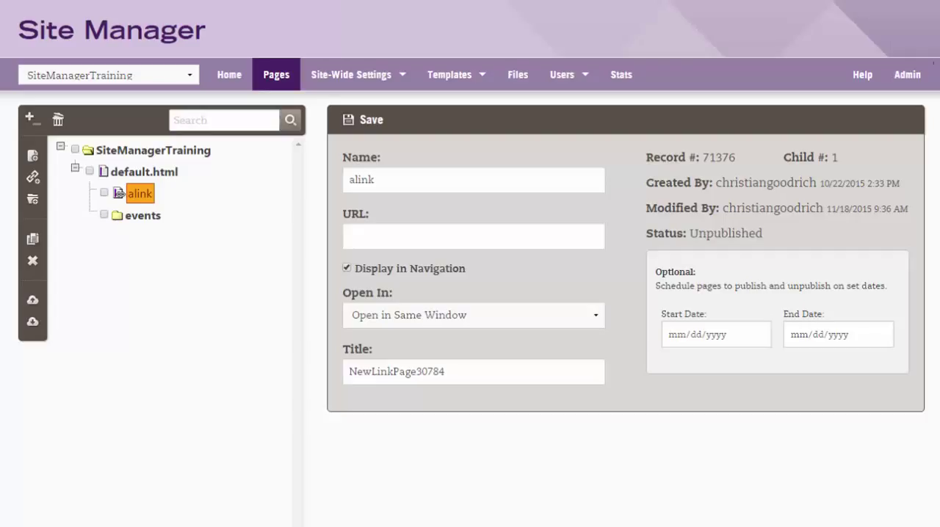
mouse_move(82, 185)
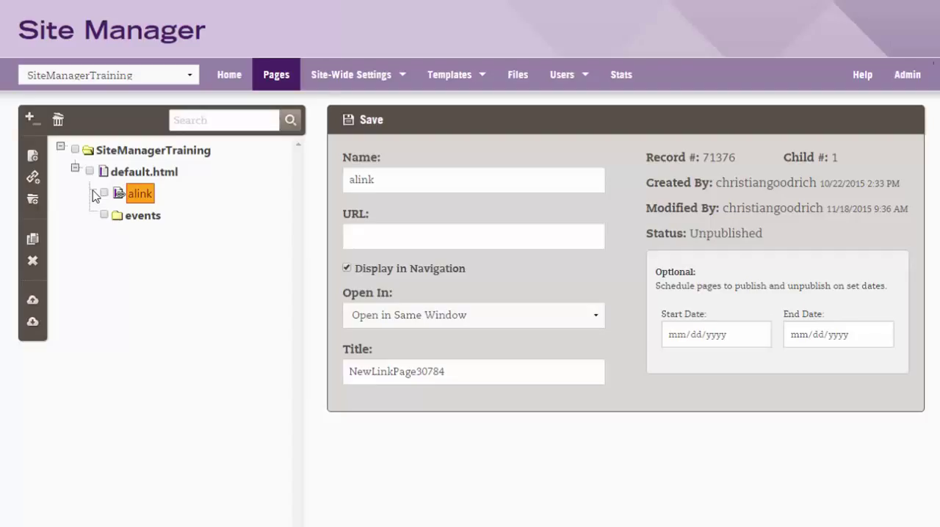
mouse_move(96, 197)
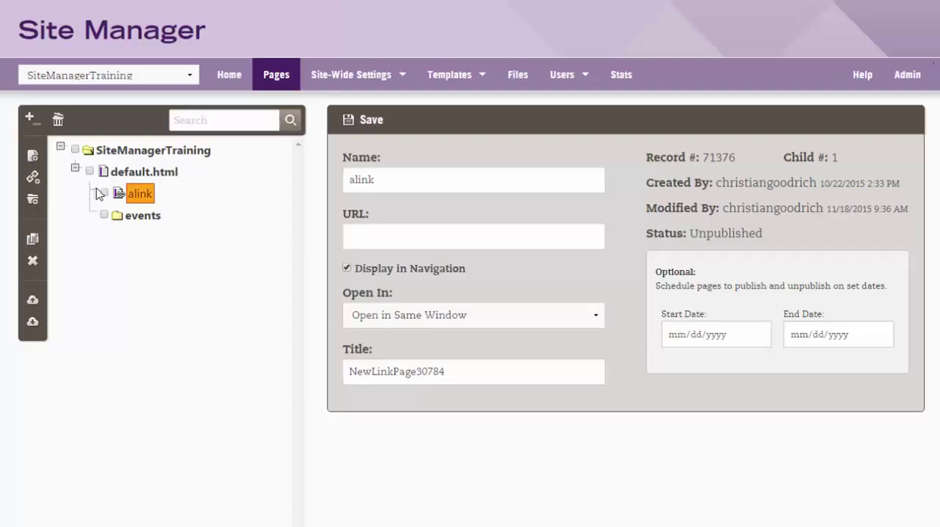
right_click(139, 194)
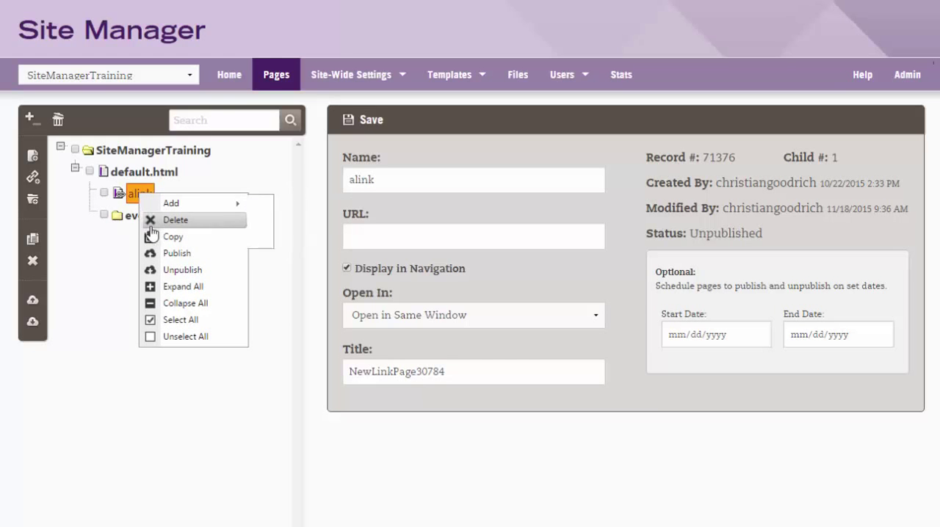
mouse_move(184, 336)
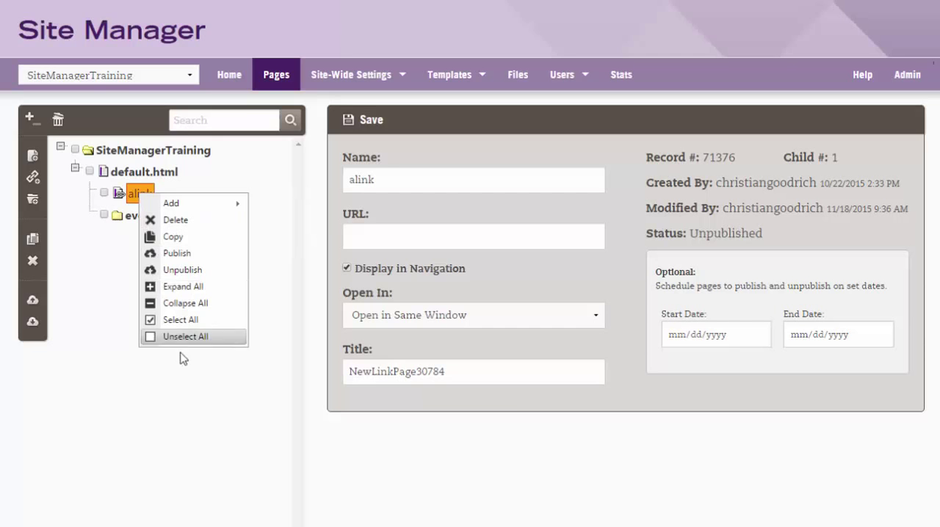
left_click(185, 336)
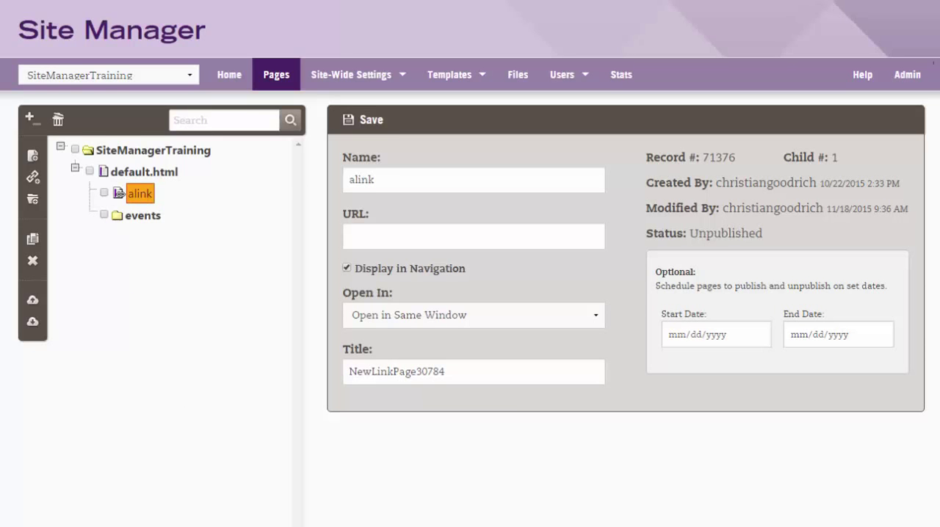
mouse_move(15, 196)
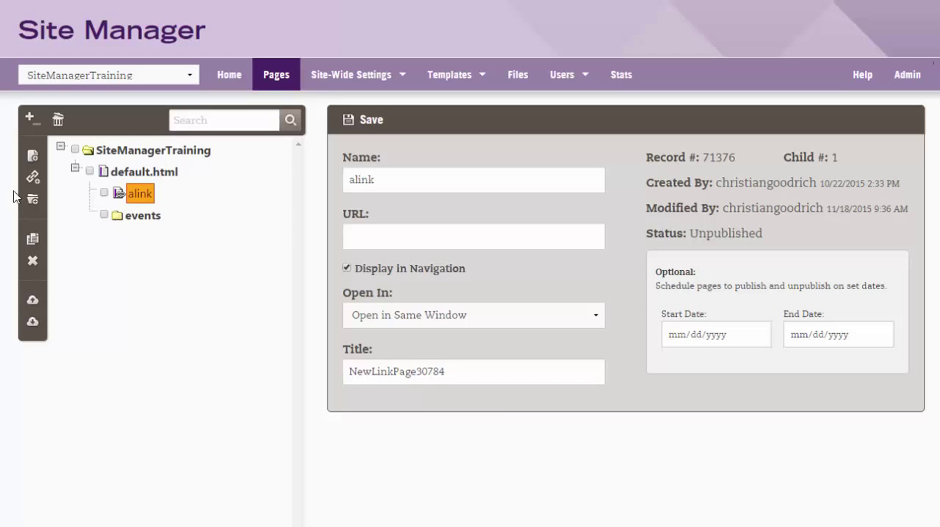
Drag alink to the top level, back under default.html, then into the events folder.
left_click_drag(139, 193, 229, 206)
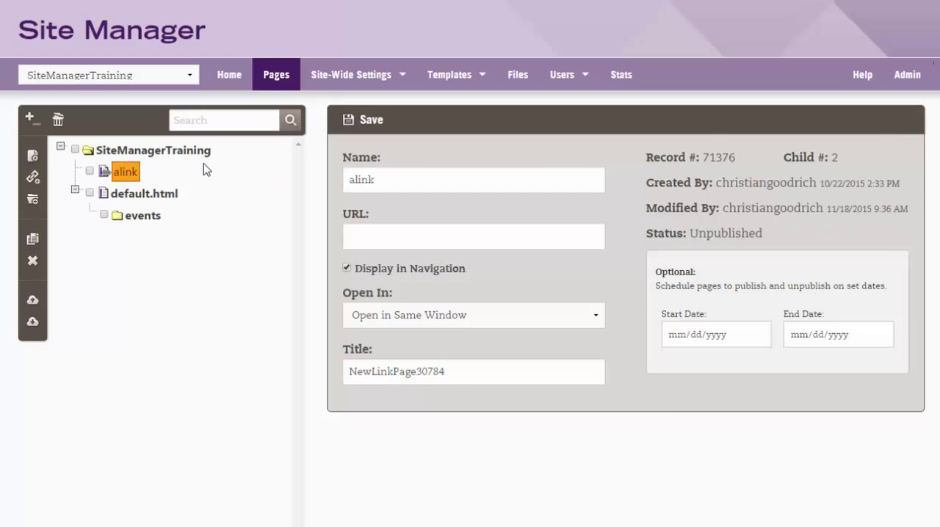
left_click_drag(125, 171, 299, 192)
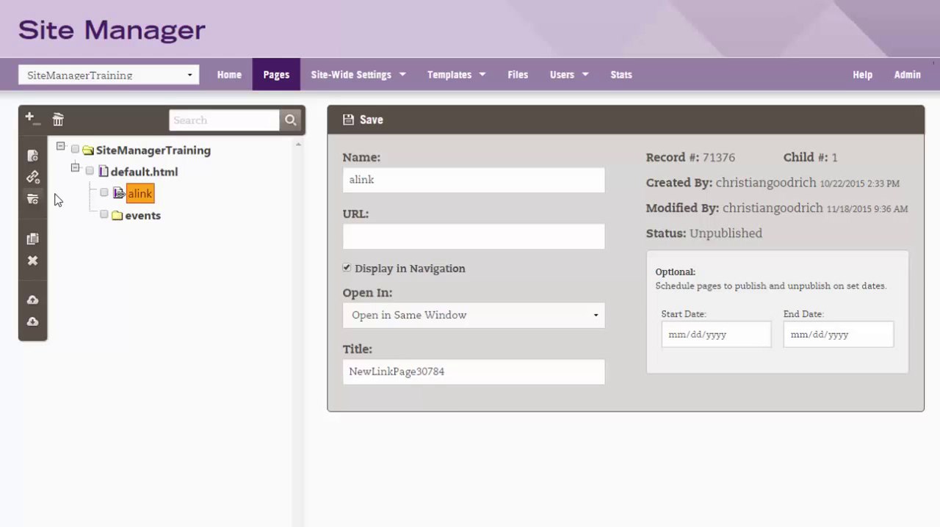
left_click(143, 216)
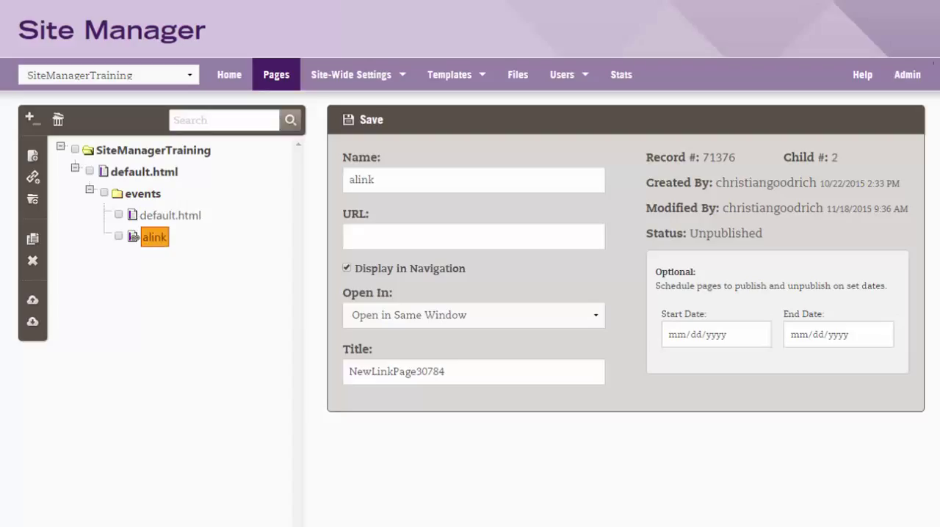
left_click(170, 215)
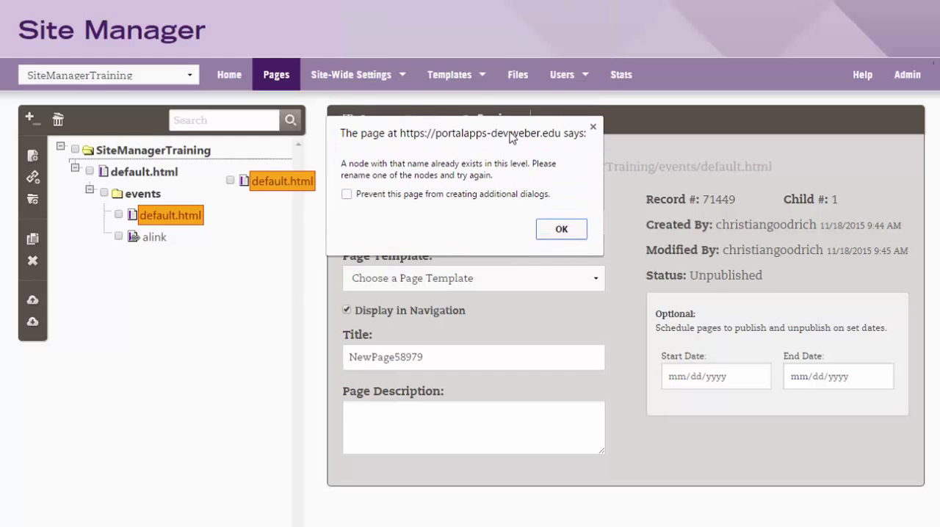
mouse_move(515, 174)
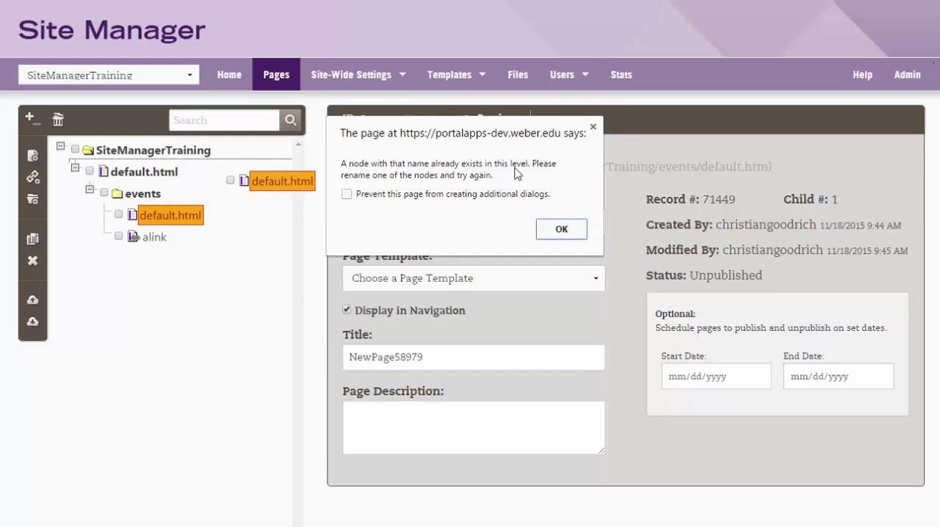
left_click(561, 229)
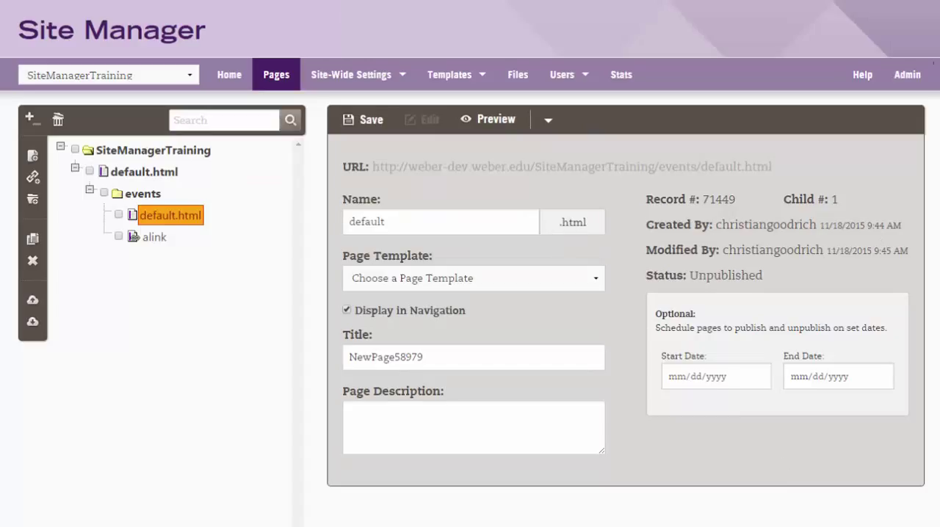
left_click(154, 237)
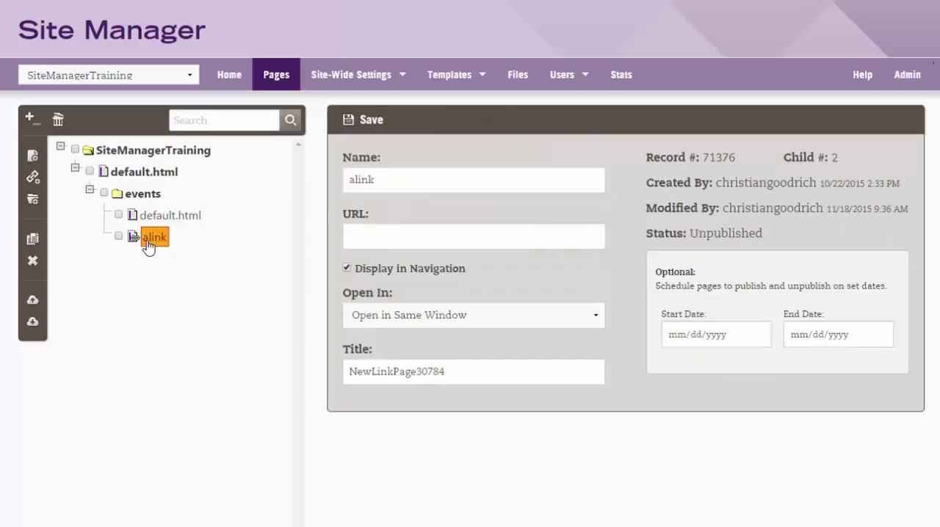